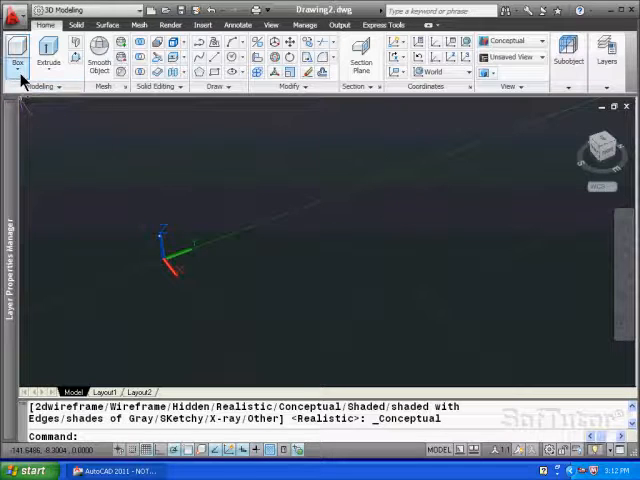
- Expand the basic solid shapes list under the Box button and show the Box tooltip
{"action": "left_click", "coordinate": [16, 48]}
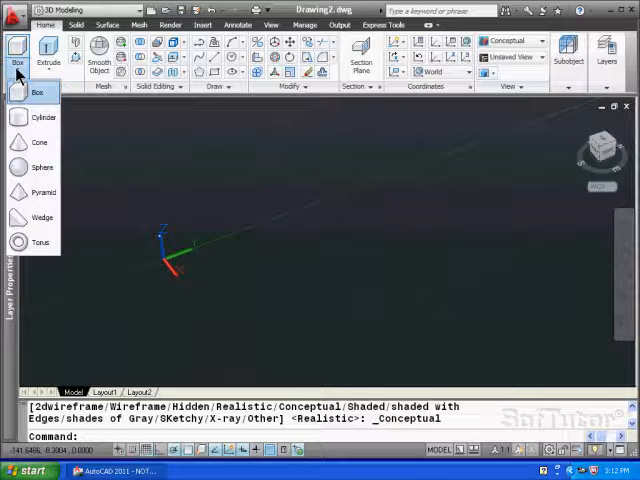
{"action": "mouse_move", "coordinate": [40, 217]}
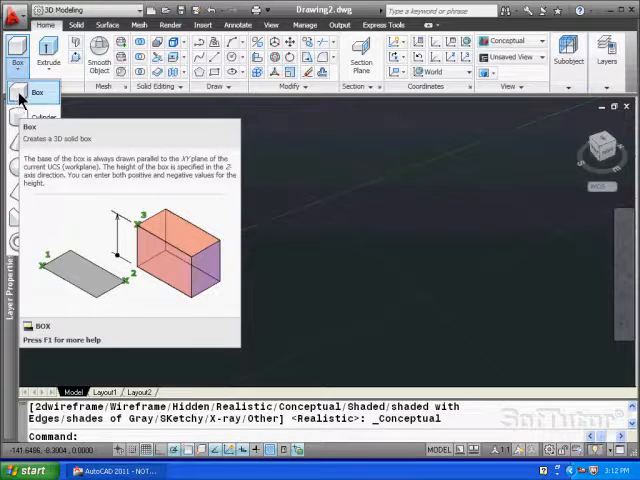
- Draw a freely placed box solid from two base corners and a clicked height
{"action": "left_click", "coordinate": [15, 52]}
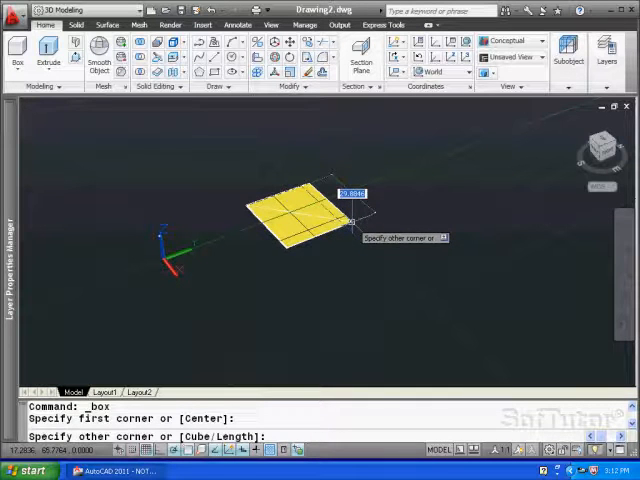
{"action": "mouse_move", "coordinate": [333, 222]}
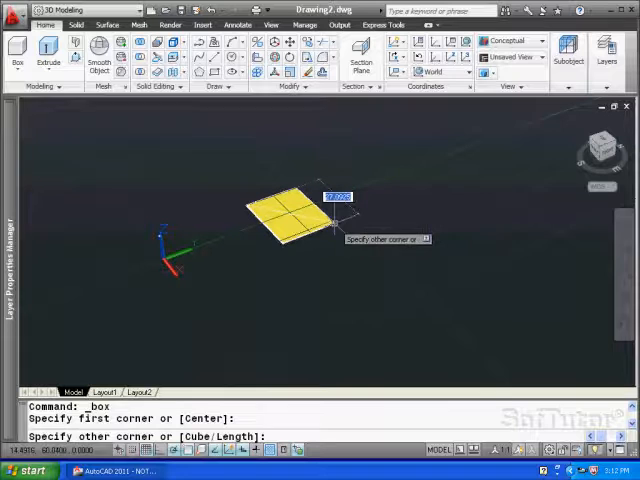
{"action": "left_click", "coordinate": [333, 221]}
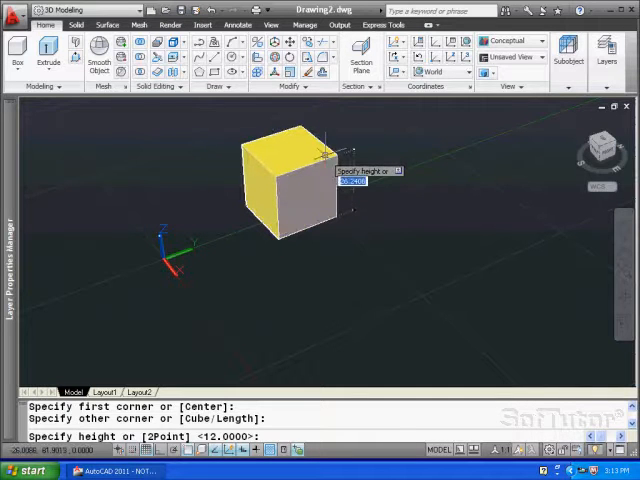
{"action": "left_click", "coordinate": [356, 201]}
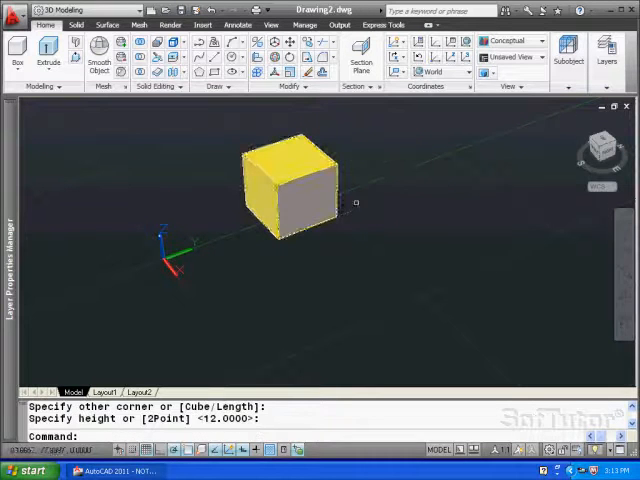
{"action": "left_click_drag", "start_coordinate": [355, 200], "coordinate": [370, 205]}
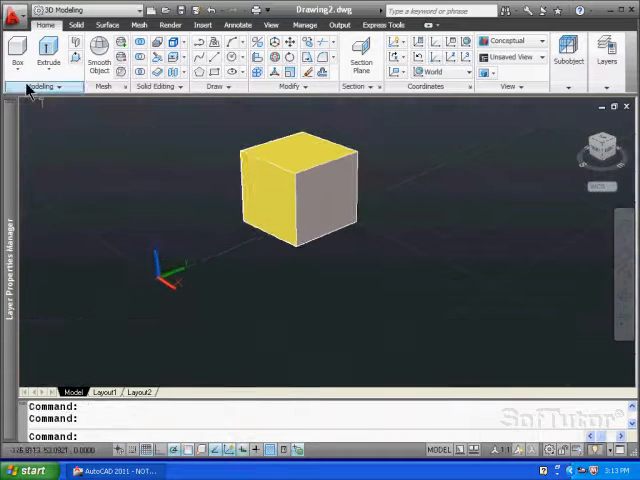
- Create a box at origin 0,0,0 with size 20 and height 12
{"action": "left_click", "coordinate": [18, 53]}
{"action": "type", "text": "20"}
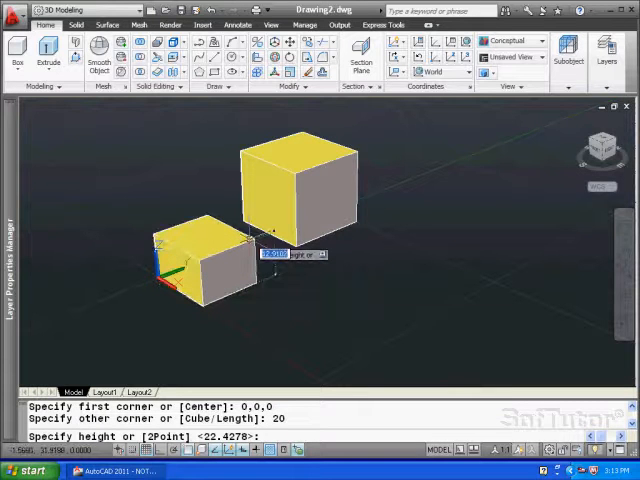
{"action": "type", "text": "12"}
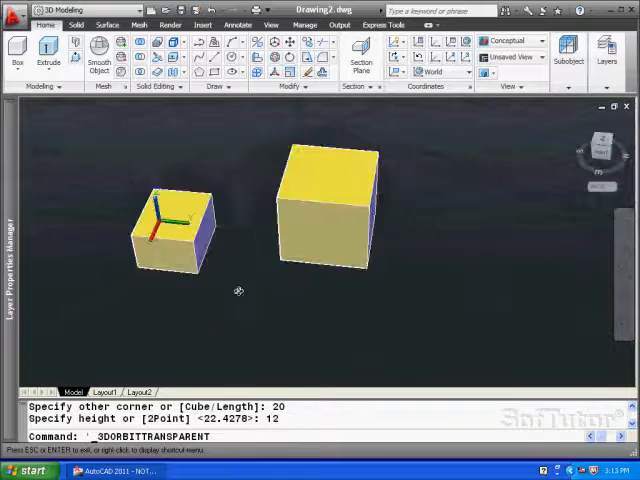
{"action": "left_click_drag", "start_coordinate": [238, 290], "coordinate": [305, 250]}
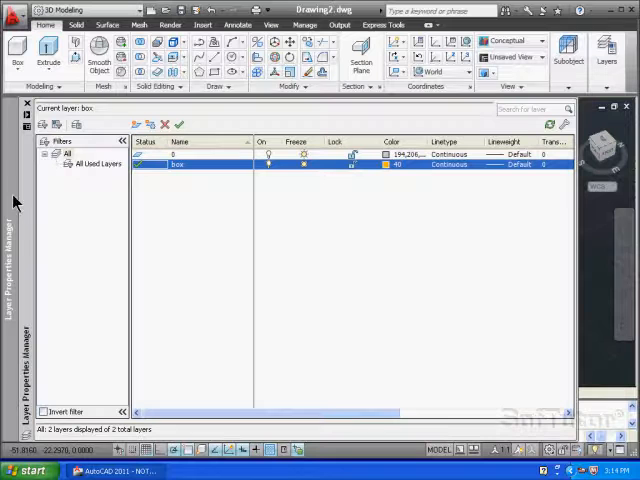
{"action": "mouse_move", "coordinate": [347, 181]}
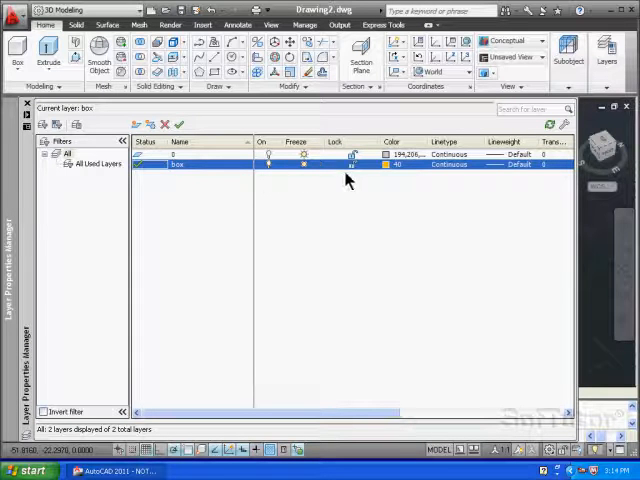
{"action": "mouse_move", "coordinate": [485, 220]}
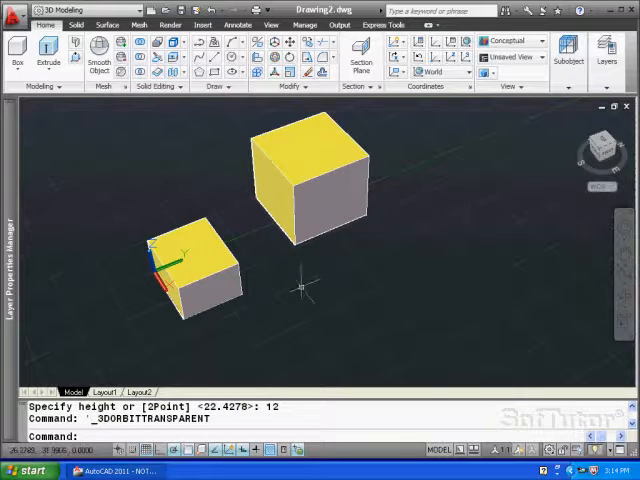
- Orbit the view to see both yellow boxes from a new angle
{"action": "left_click_drag", "start_coordinate": [305, 290], "coordinate": [282, 270]}
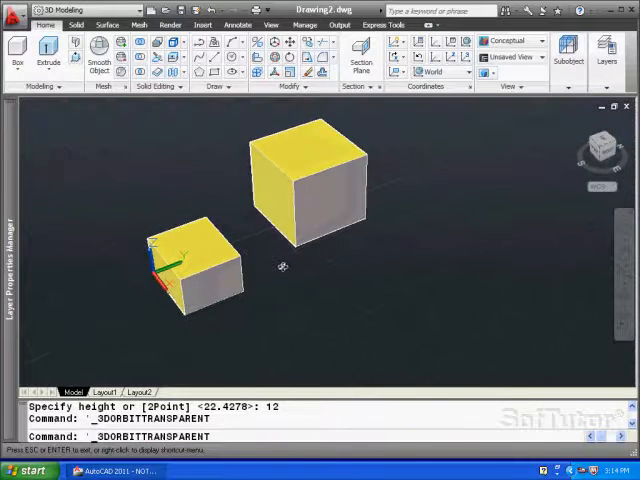